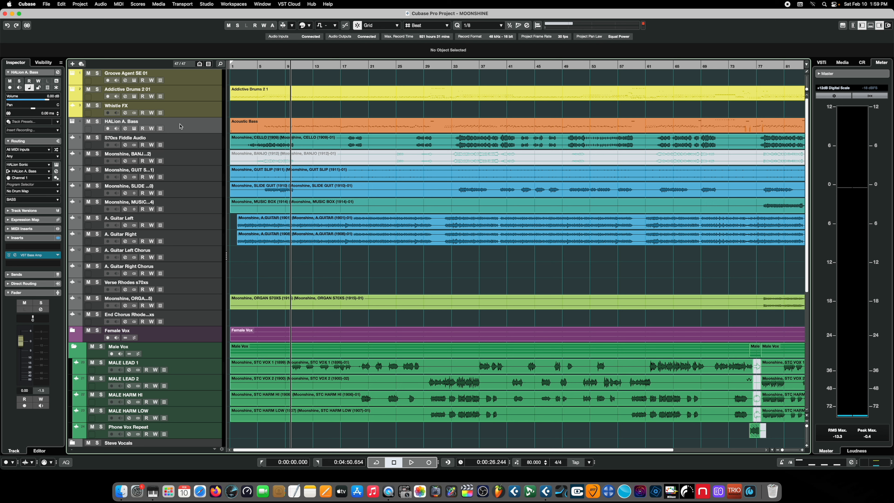
- Create a Hammond B-3X instrument track named 'B3x' with its audio output routed to KEYS
left_click(72, 63)
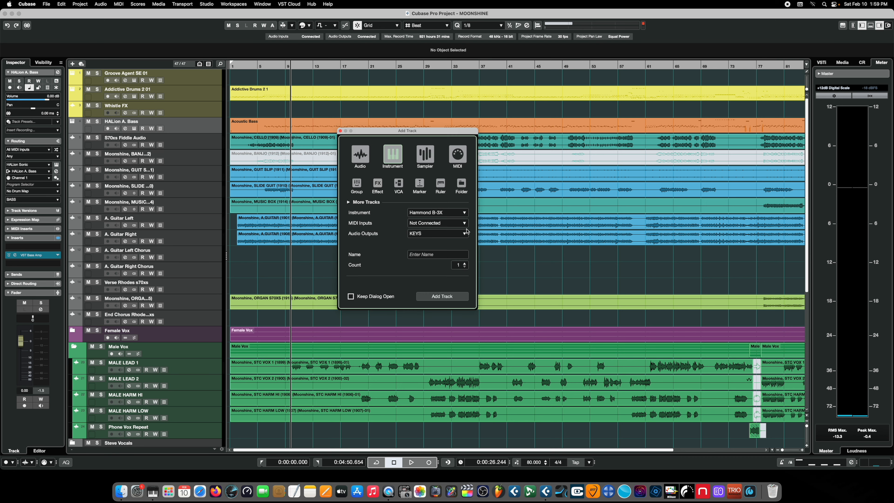
left_click(437, 233)
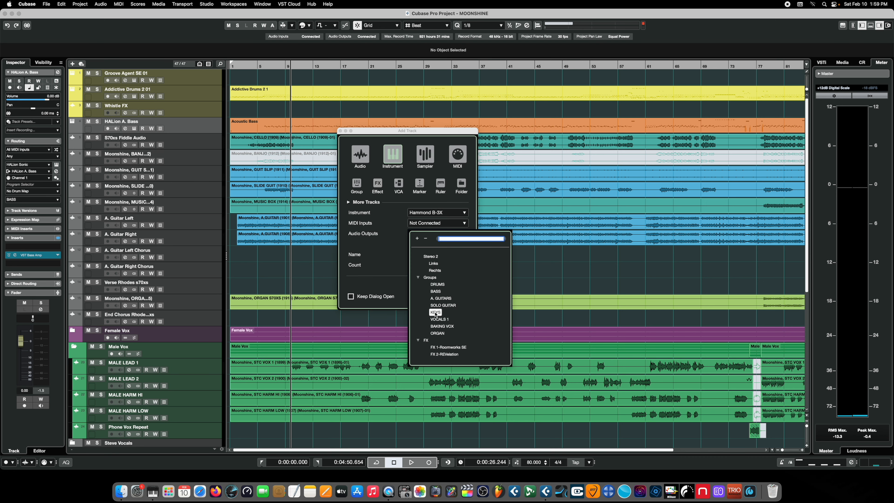
left_click(437, 312)
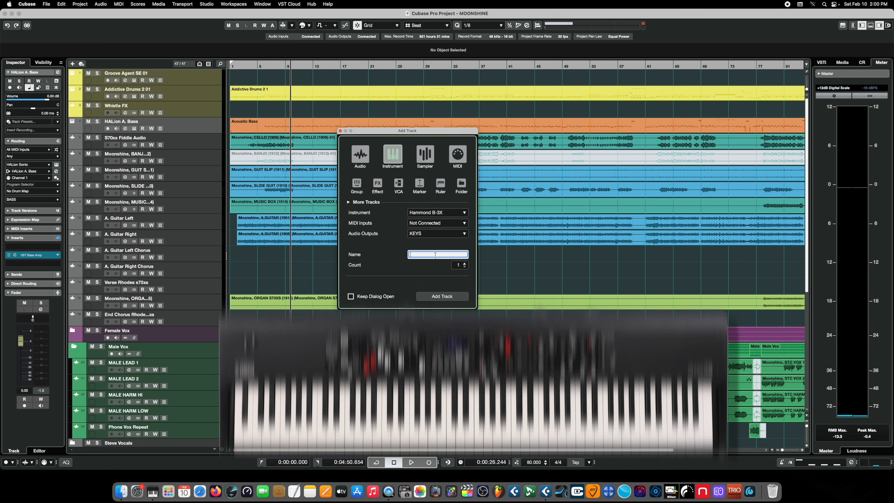
type("B")
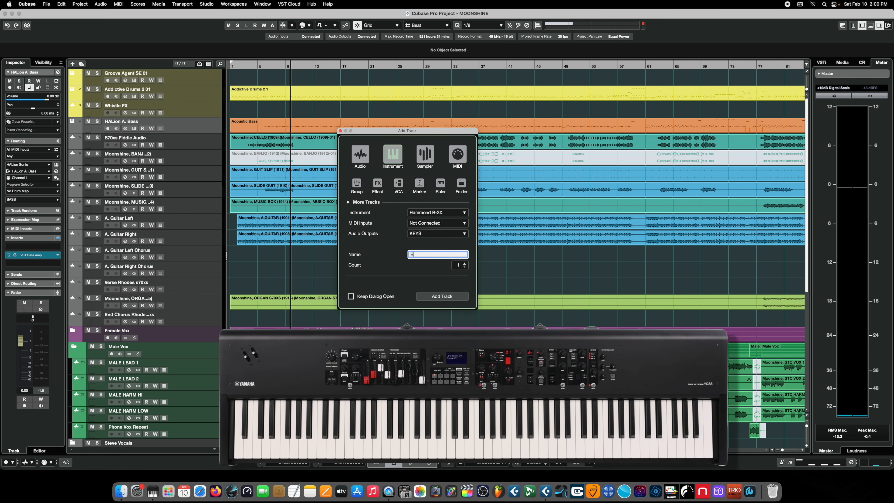
type("3x")
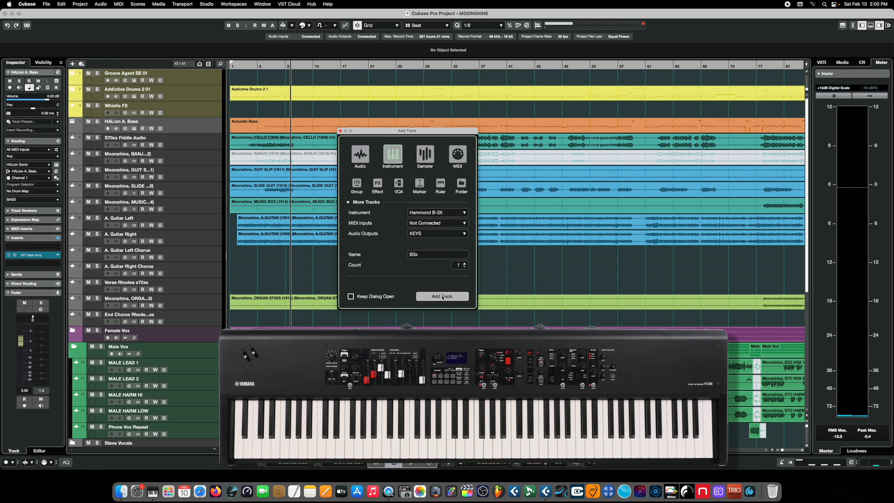
left_click(442, 296)
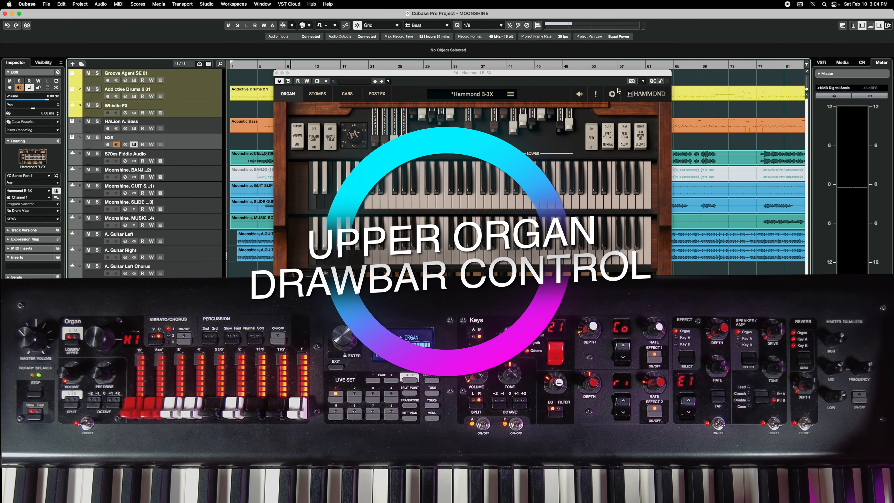
- Show the organ's MIDI Controllers list, e.g. Leslie Speed on CC 1
left_click(612, 94)
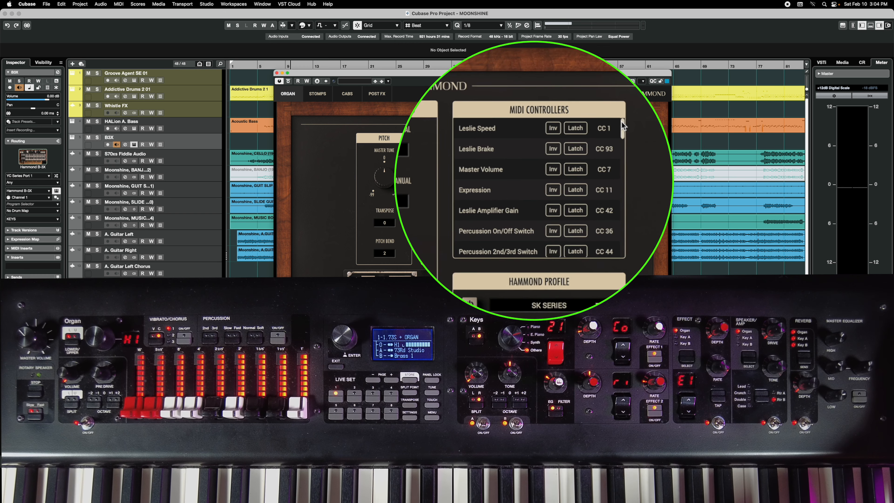
scroll("down", 3)
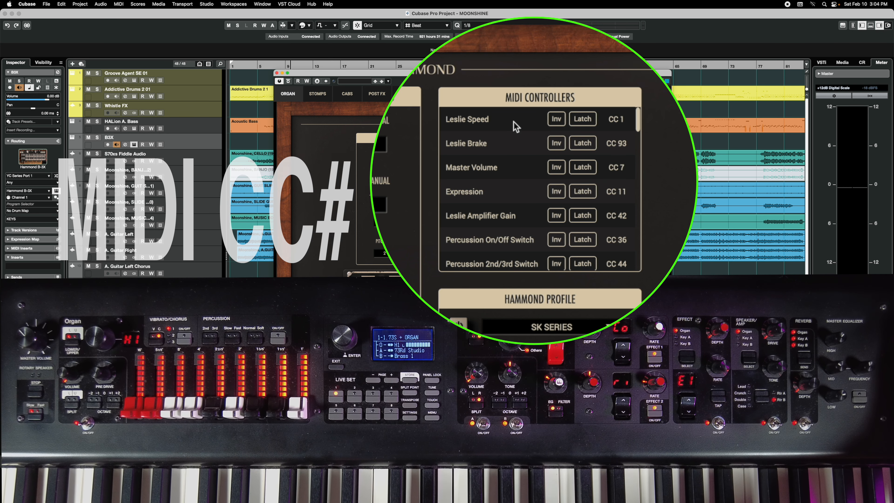
mouse_move(637, 127)
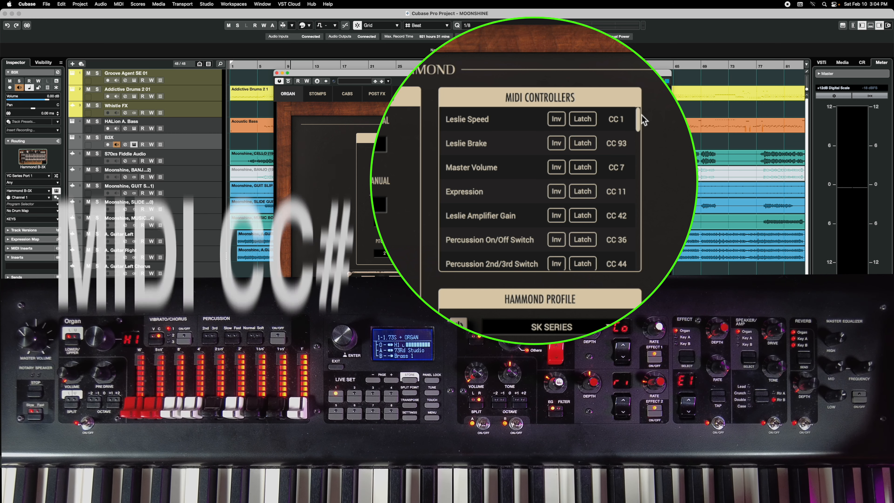
mouse_move(597, 99)
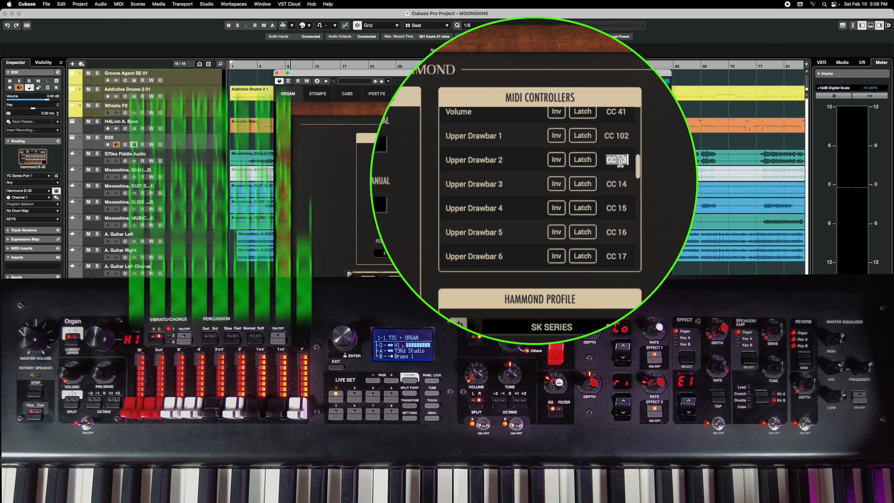
- Give the upper drawbars consecutive CCs, entering 103 for Upper Drawbar 2
type("103")
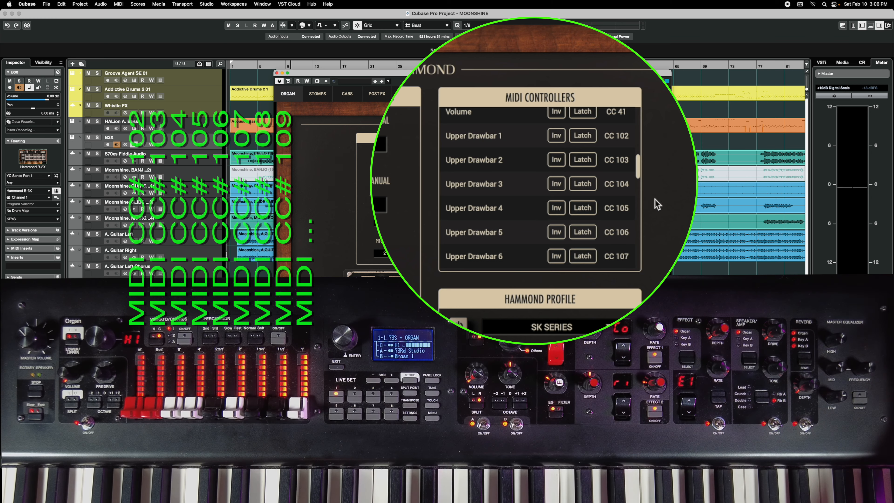
scroll("down", 3)
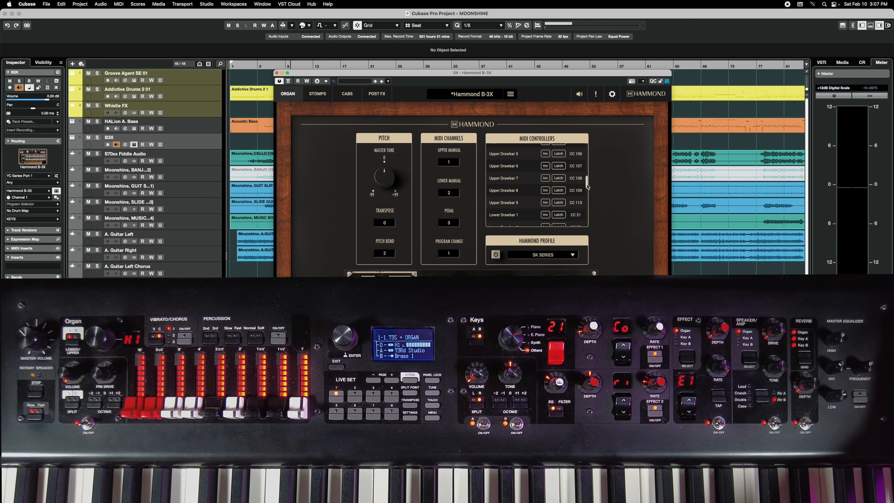
left_click(611, 94)
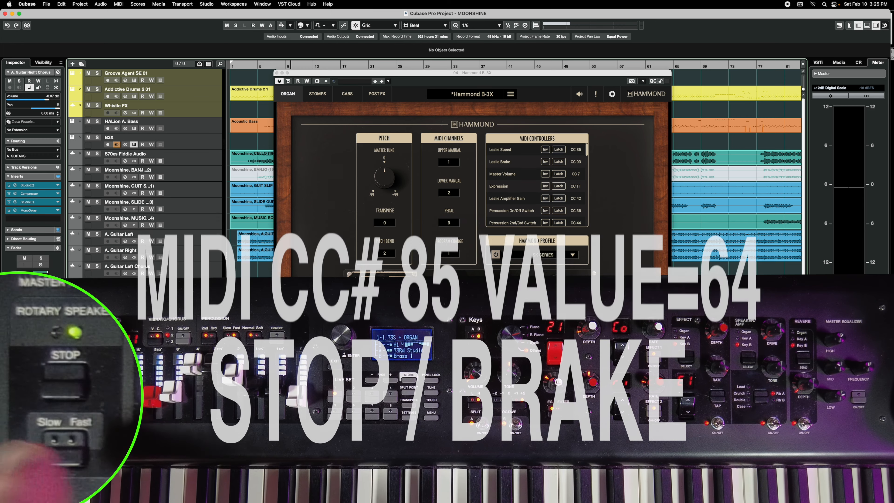
- Set Leslie Speed to CC 85 and Leslie Brake to CC 86
left_click(588, 143)
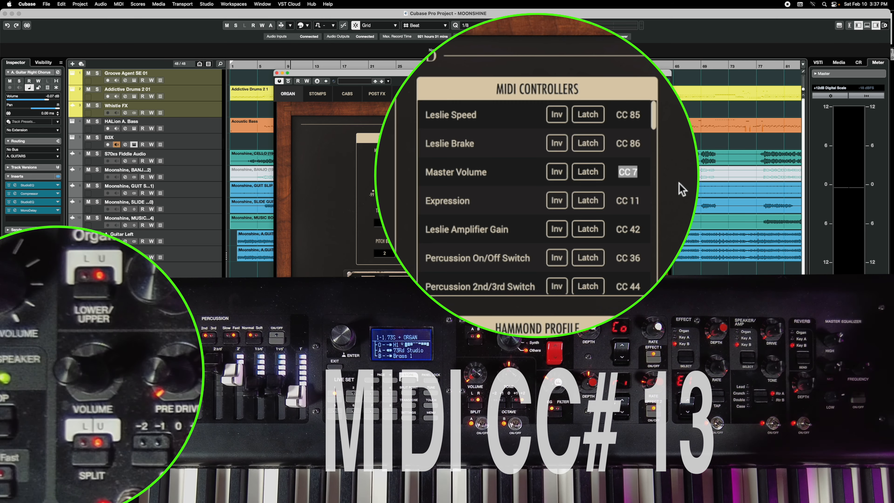
- Assign Master Volume to MIDI CC 13
type("13")
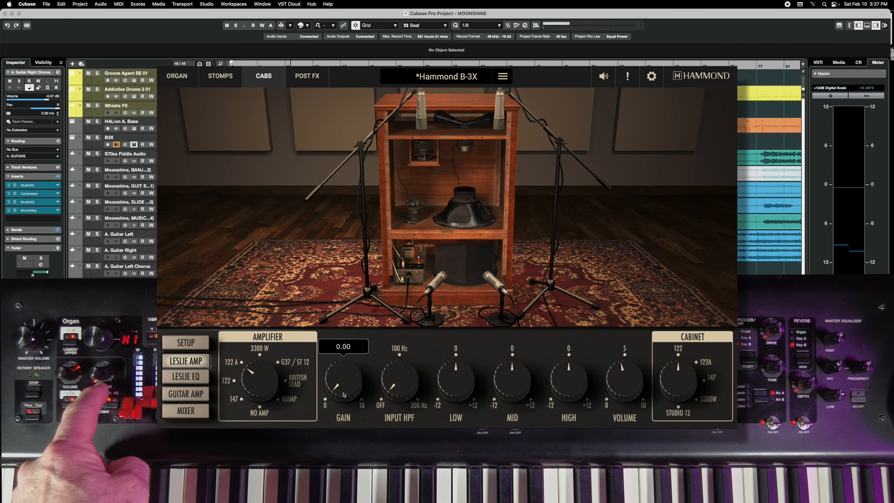
- Turn the Leslie Amp Gain knob up from 0 to about 5.79
left_click_drag(342, 382, 348, 365)
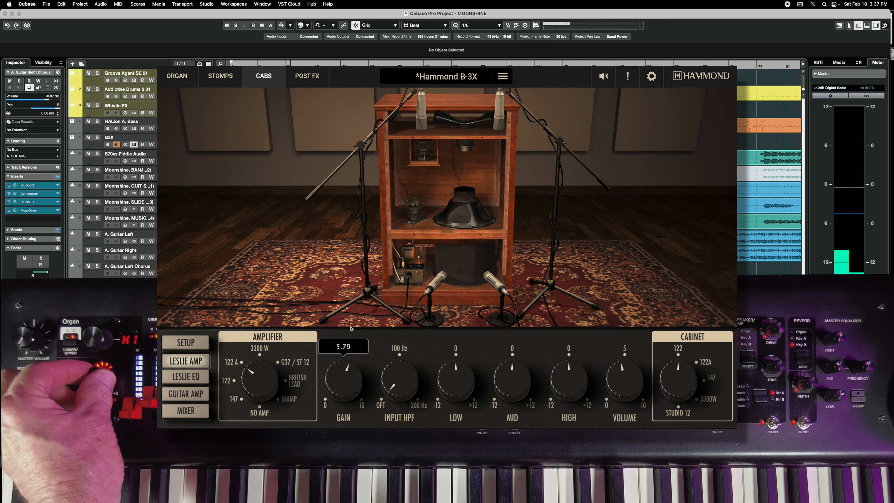
left_click_drag(342, 376, 343, 398)
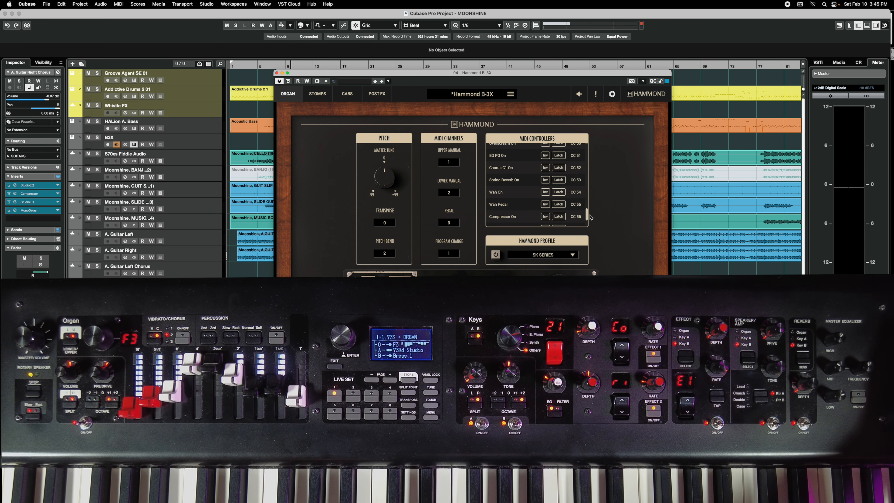
- Scroll the MIDI Controllers list down to the Spring Reverb On switch for CC 83
scroll("down", 3)
type("8")
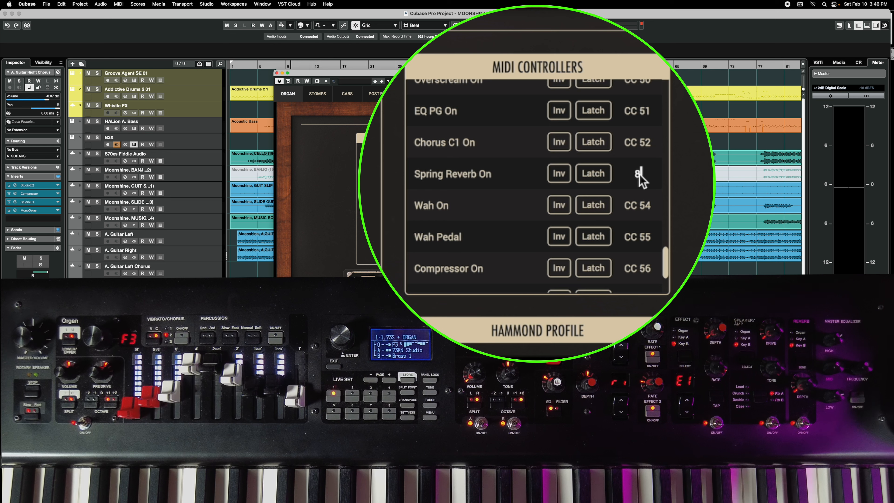
scroll("down", 3)
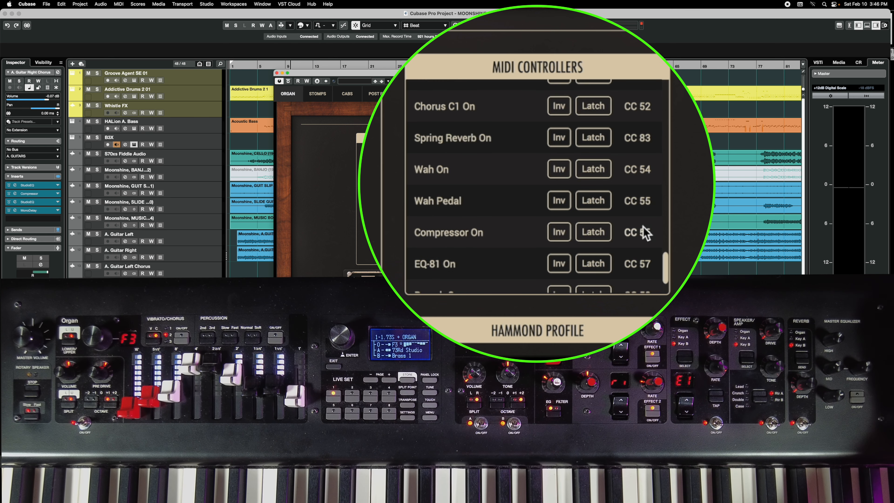
scroll("down", 3)
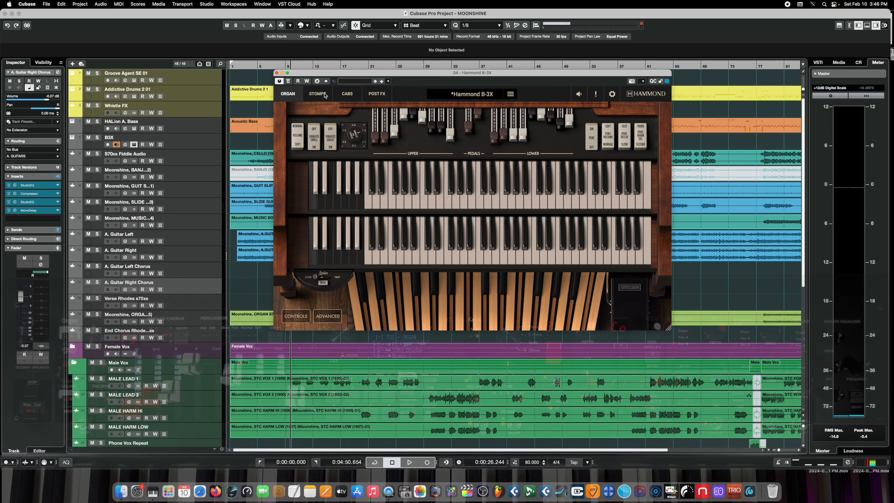
left_click(376, 94)
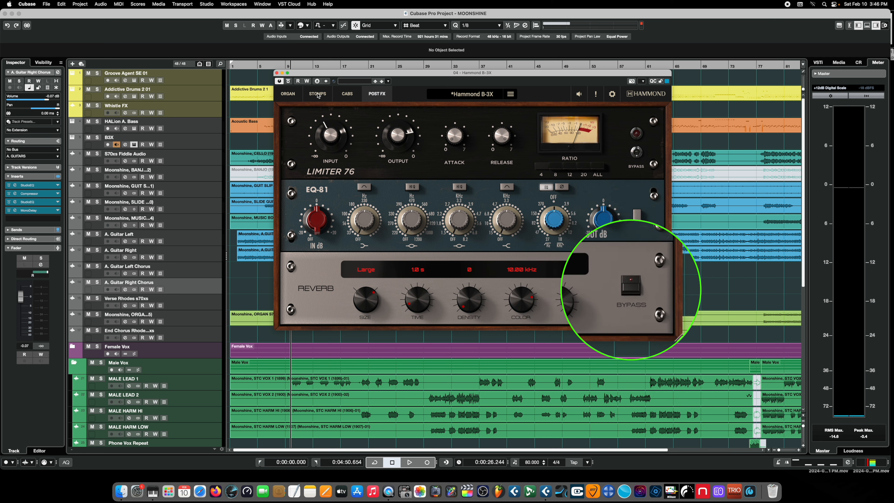
left_click(317, 93)
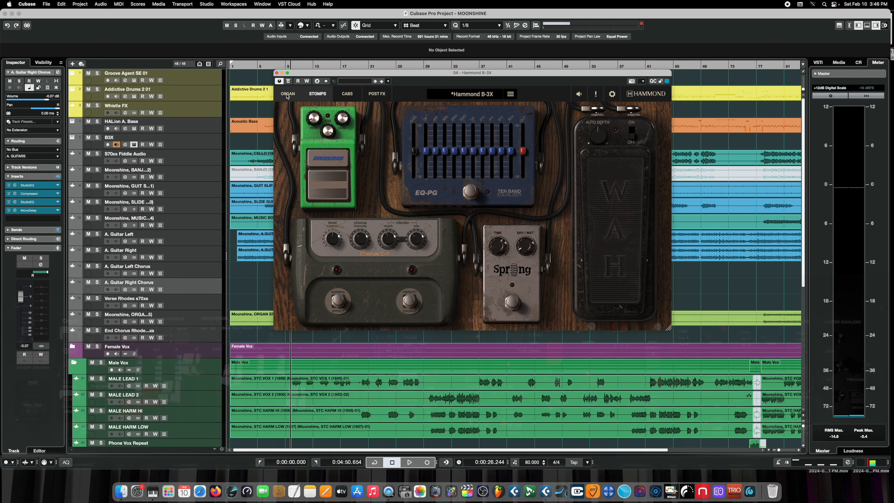
left_click(288, 93)
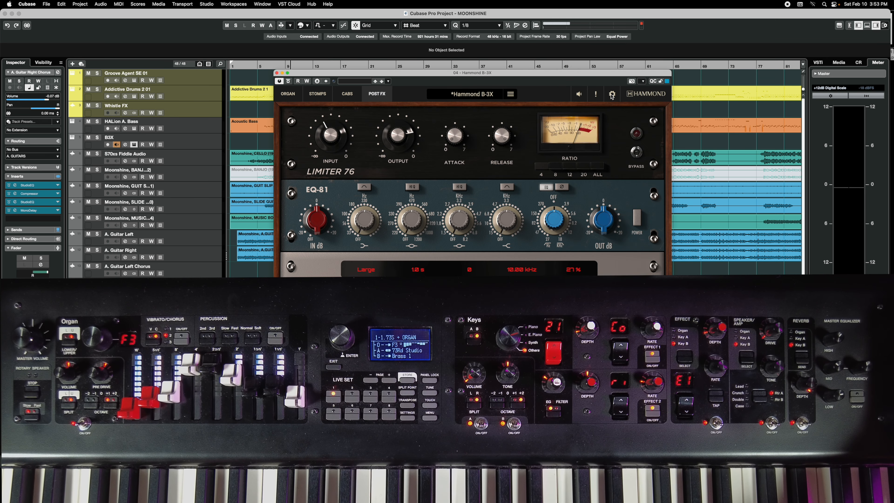
left_click(287, 94)
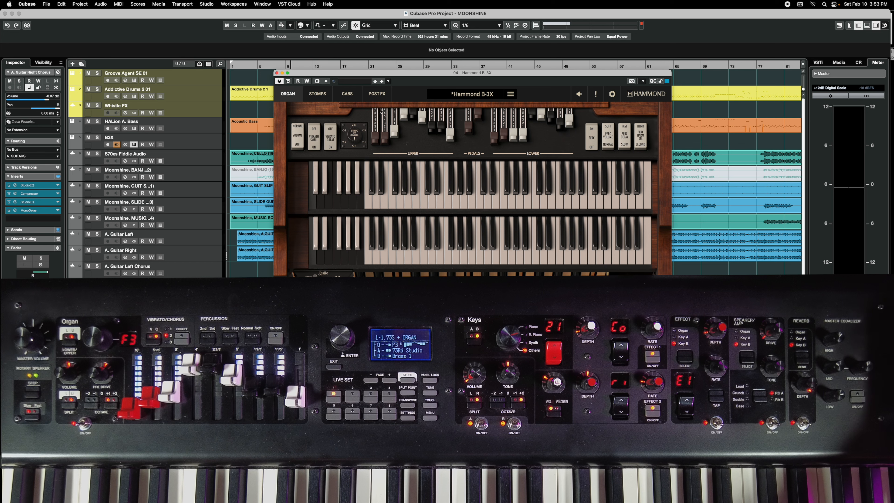